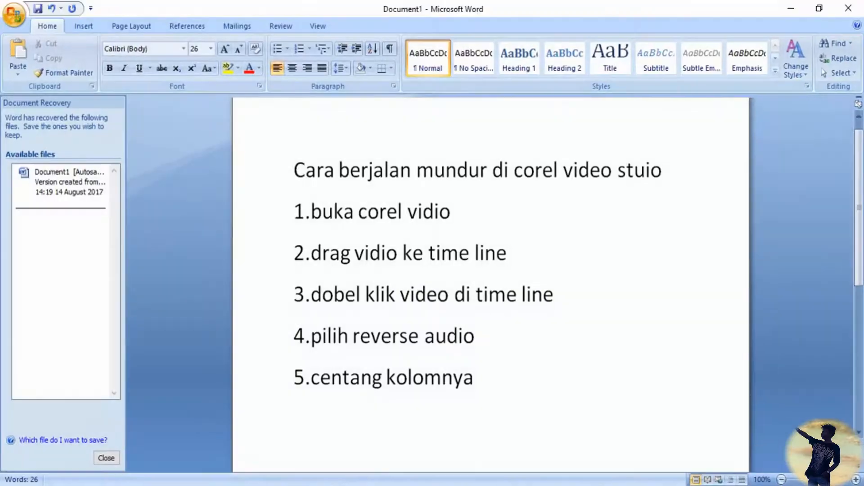
# Step: Switch from the Word note of five reverse-video steps to the empty VideoStudio Edit workspace
pyautogui.click(661, 170)
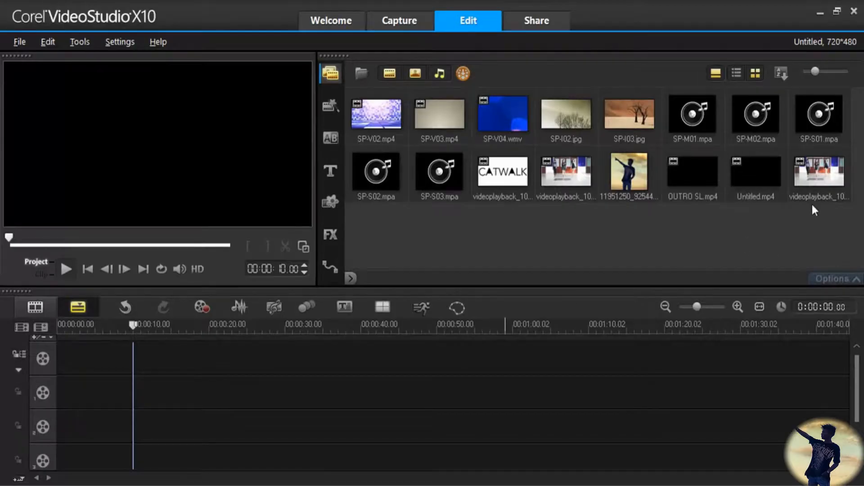
# Step: Place the dancers' videoplayback clip on the video track and preview it playing forward
pyautogui.click(818, 174)
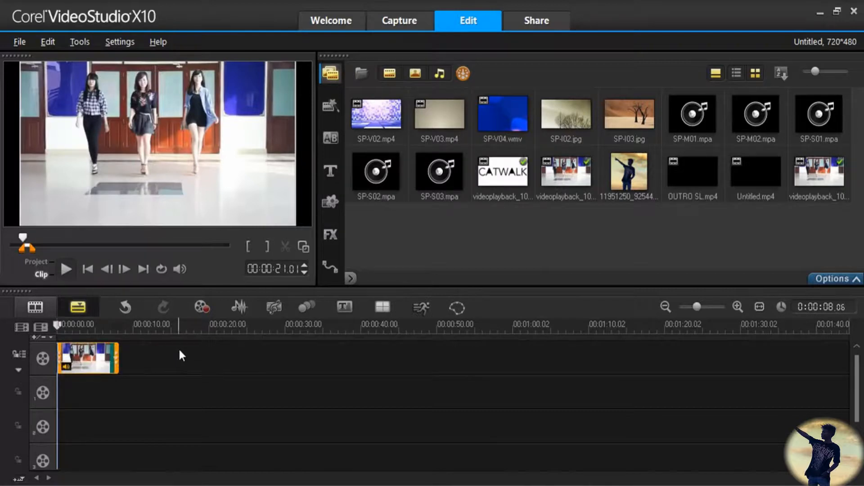
pyautogui.moveTo(66, 270)
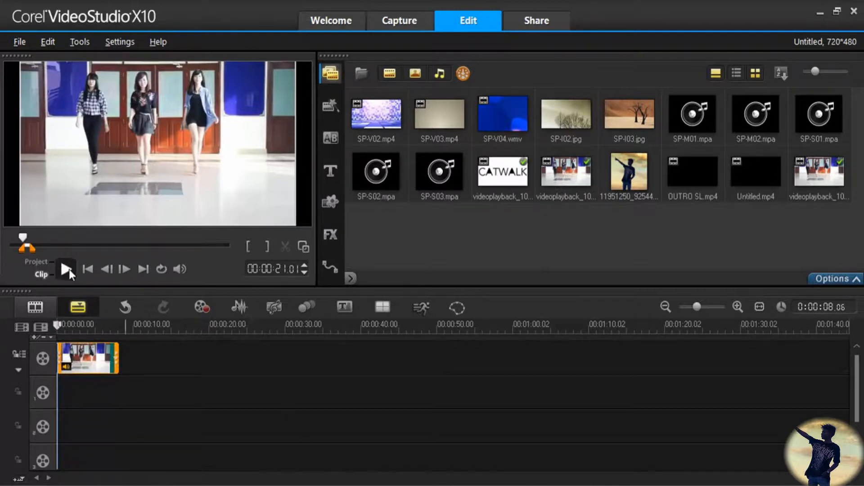
pyautogui.click(66, 269)
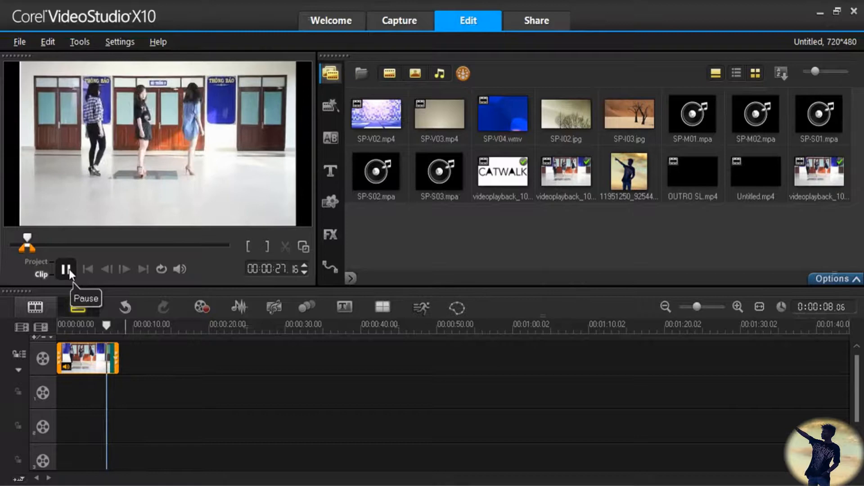
pyautogui.click(65, 269)
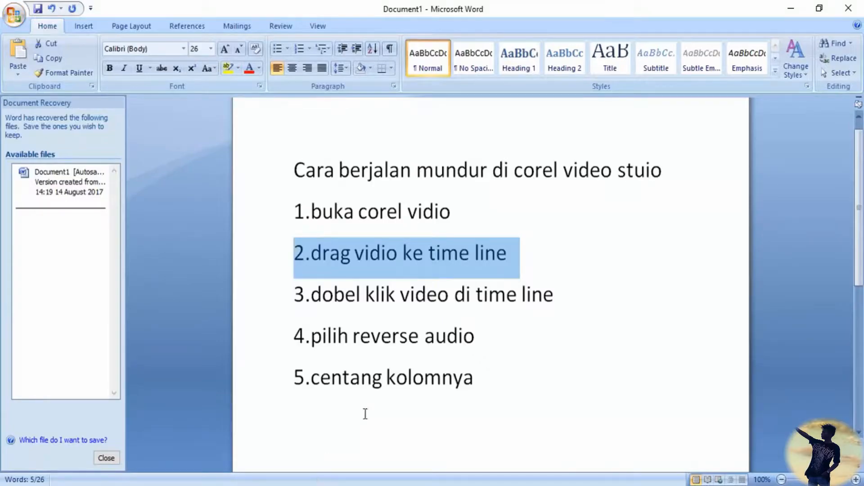
# Step: Highlight the next Word step about double-clicking the clip
pyautogui.click(550, 294)
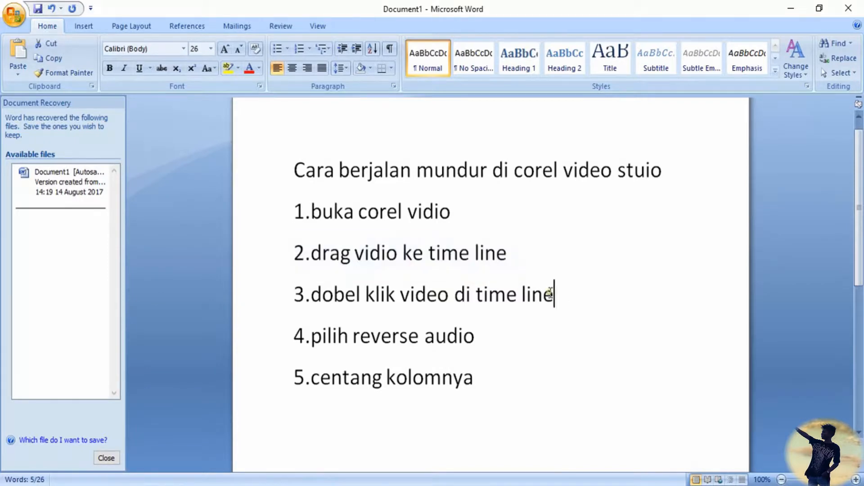
pyautogui.tripleClick(424, 293)
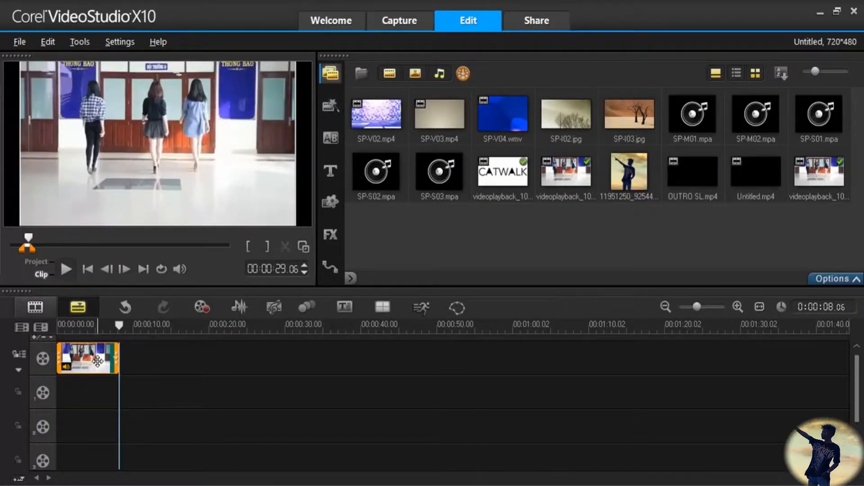
# Step: Enable Reverse Video in the dancers' clip Video options
pyautogui.click(833, 278)
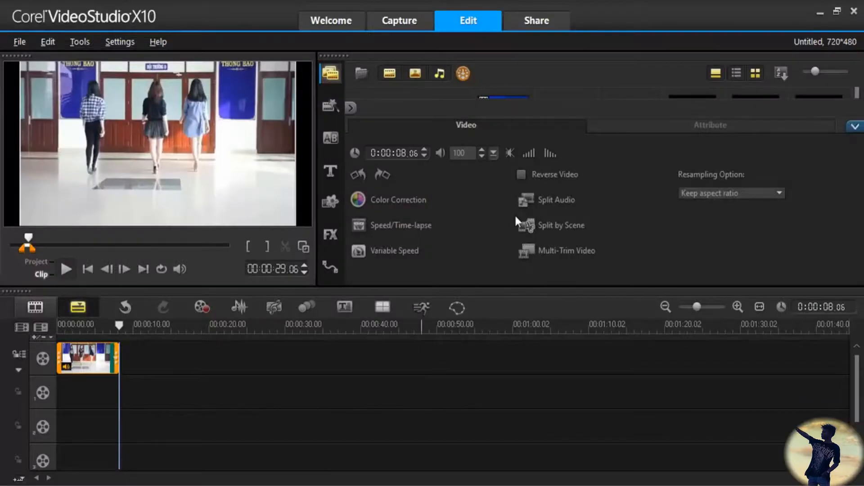
pyautogui.click(519, 174)
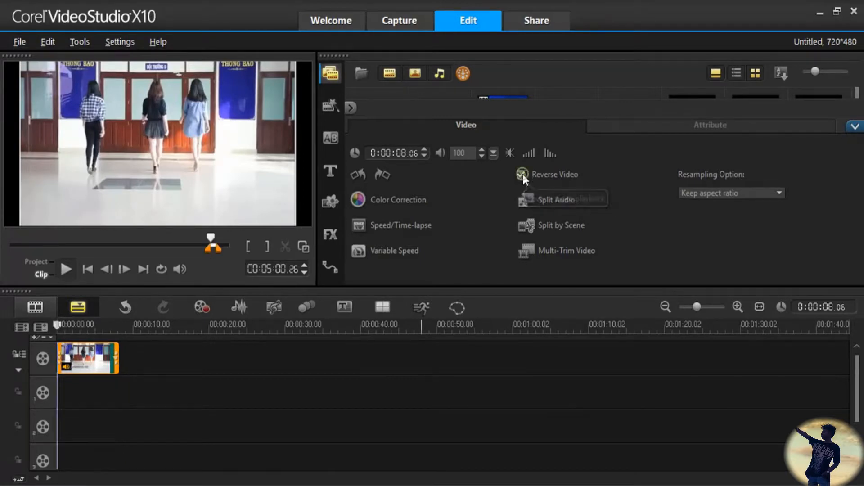
pyautogui.click(521, 174)
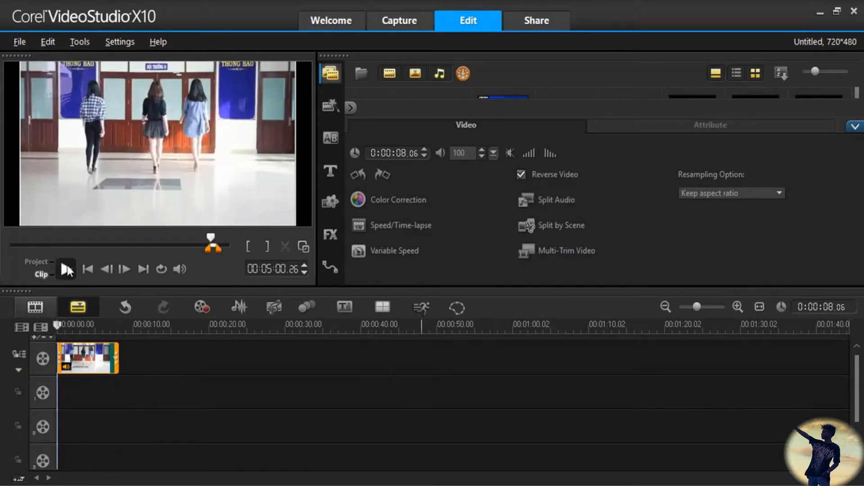
# Step: Preview the reversed clip showing the dancers walking backward toward the camera
pyautogui.click(65, 269)
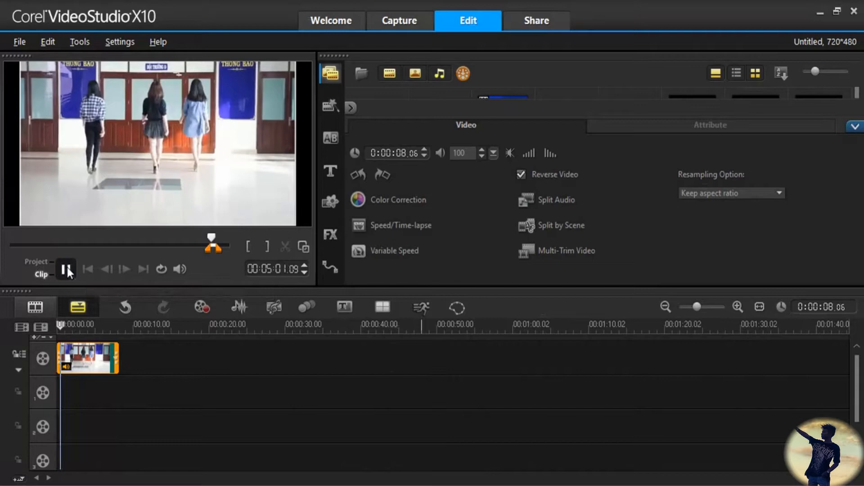
pyautogui.click(66, 269)
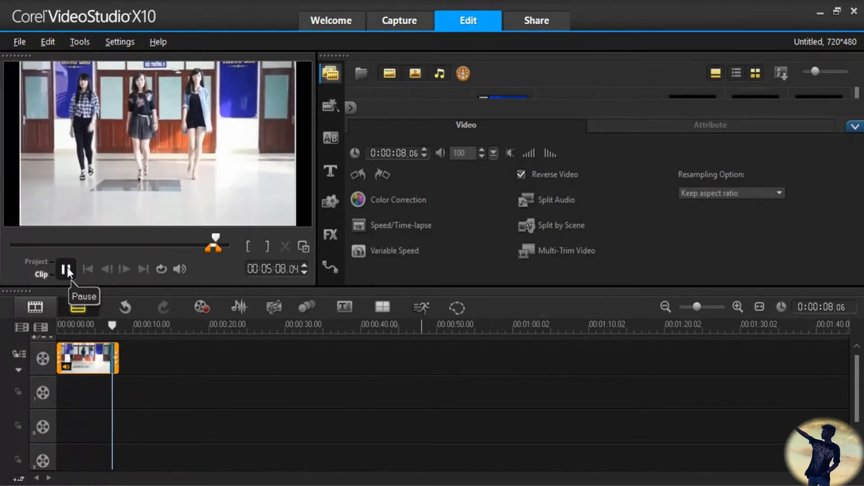
pyautogui.click(65, 269)
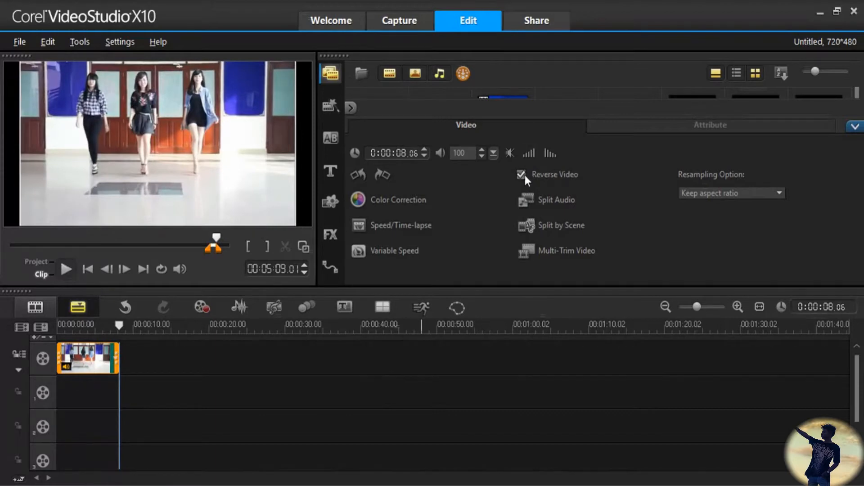
pyautogui.click(521, 173)
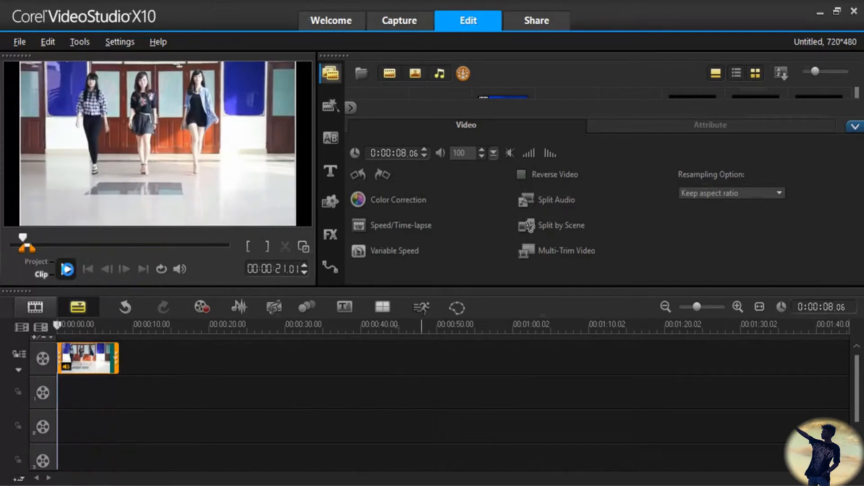
pyautogui.click(66, 269)
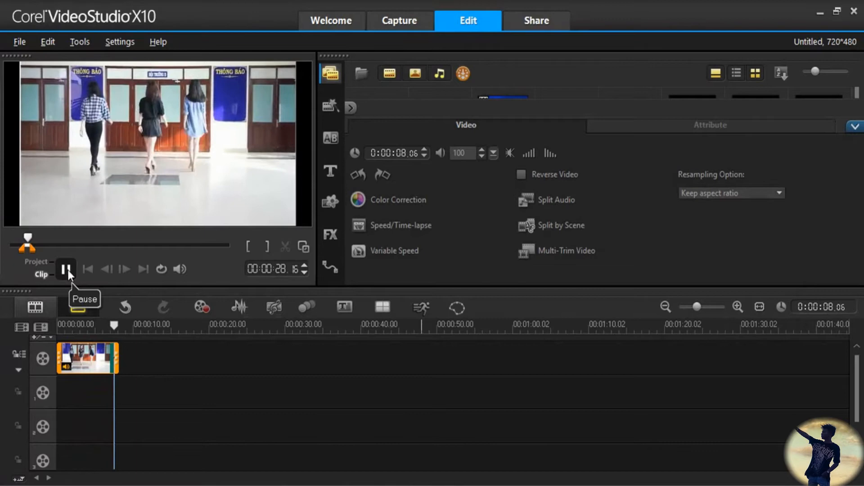
pyautogui.click(66, 269)
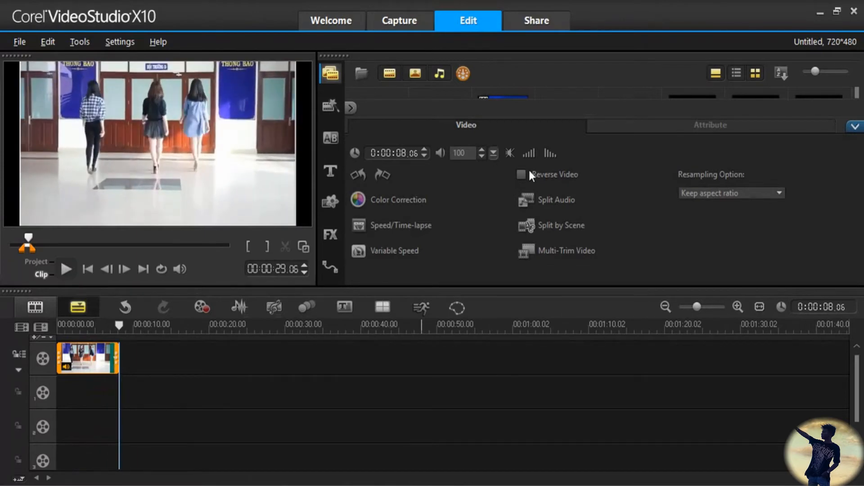
pyautogui.click(521, 174)
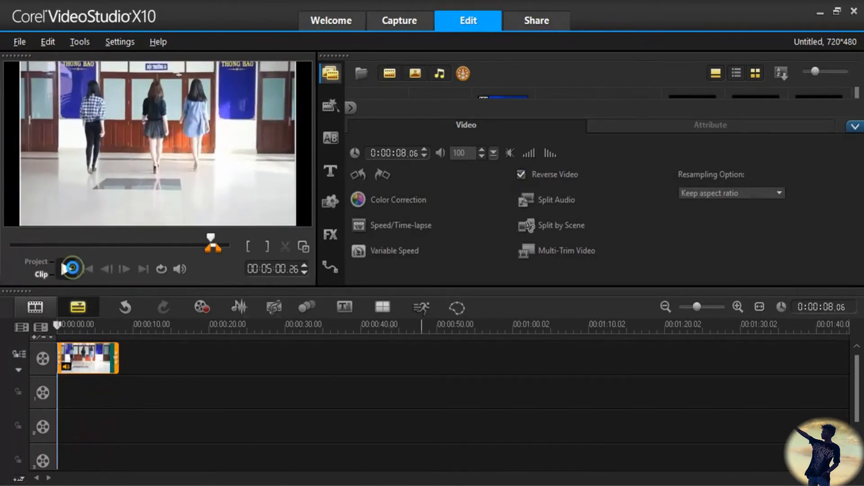
pyautogui.click(65, 269)
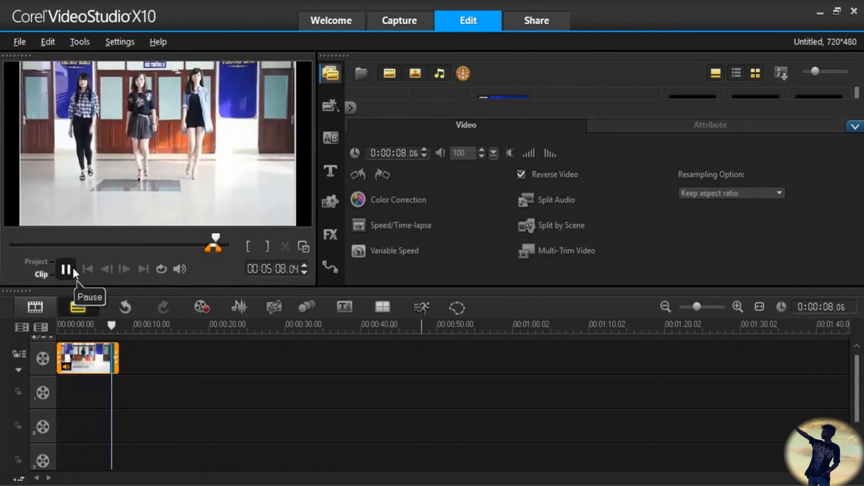
pyautogui.click(65, 269)
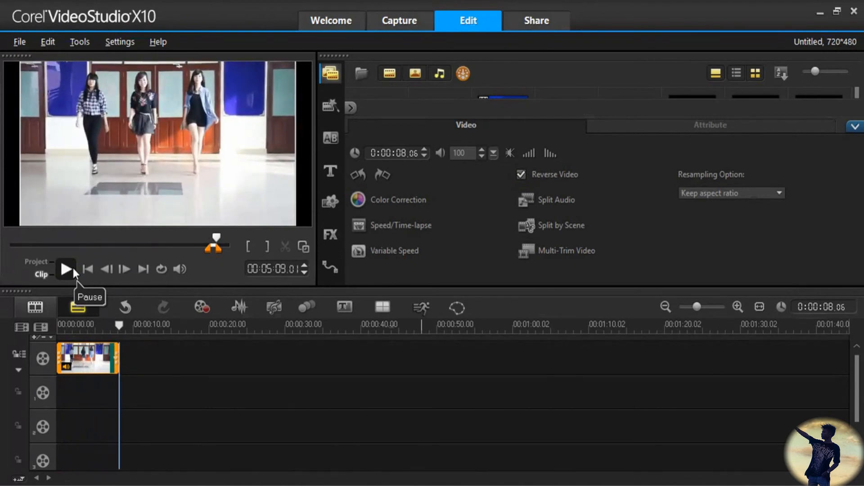